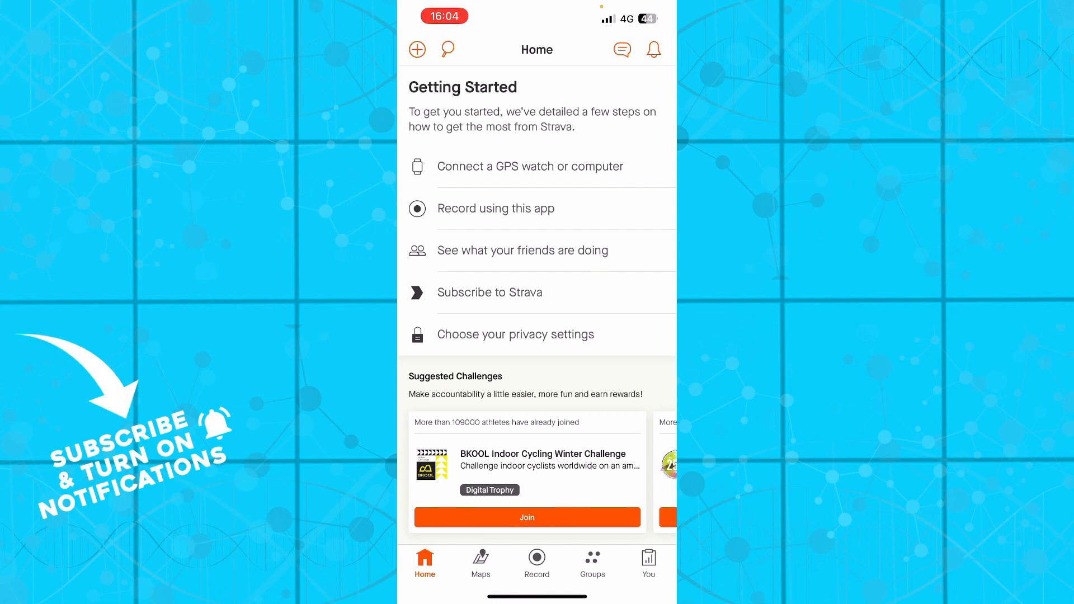
Bring up the Ride recording screen from the bottom bar, without starting an activity
{"action": "left_click", "coordinate": [480, 562]}
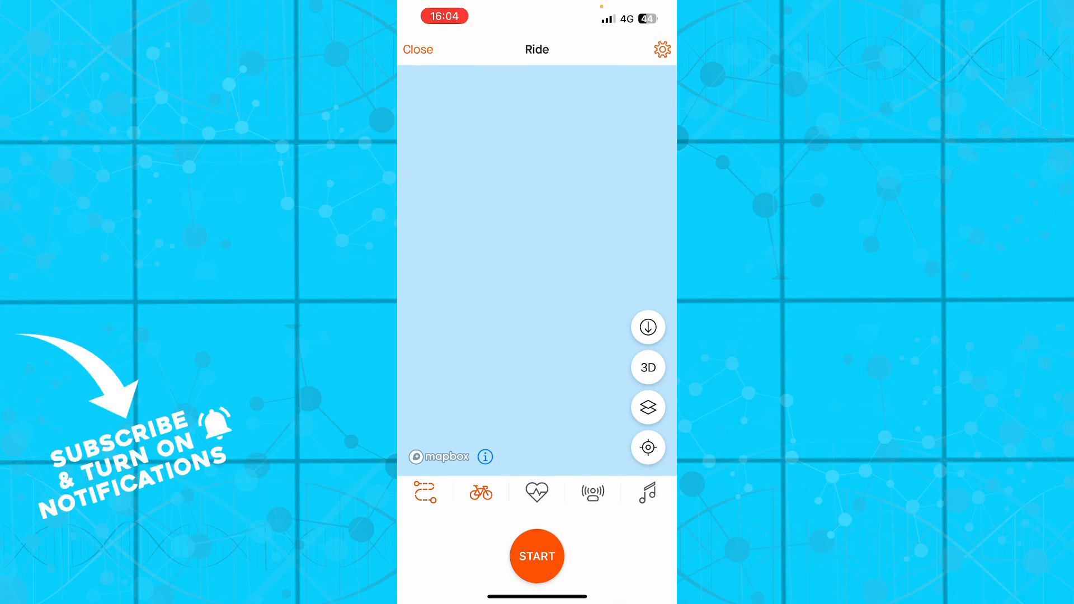
Switch to the Groups page showing its Active tab of group challenges
{"action": "left_click", "coordinate": [591, 562]}
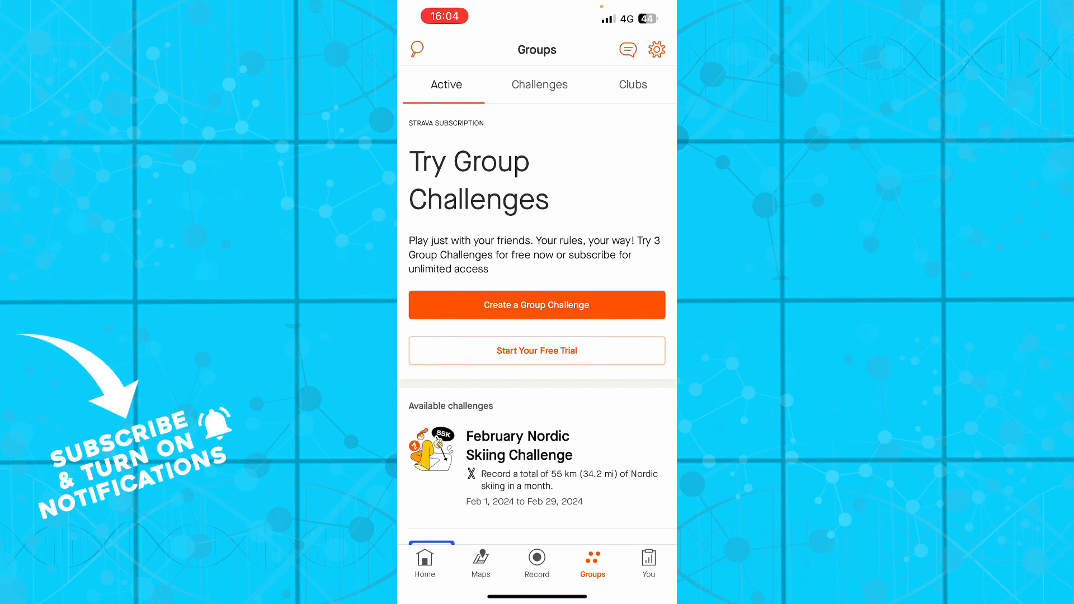
View your Profile, then the You Progress overview, and return to the Home feed
{"action": "left_click", "coordinate": [648, 562]}
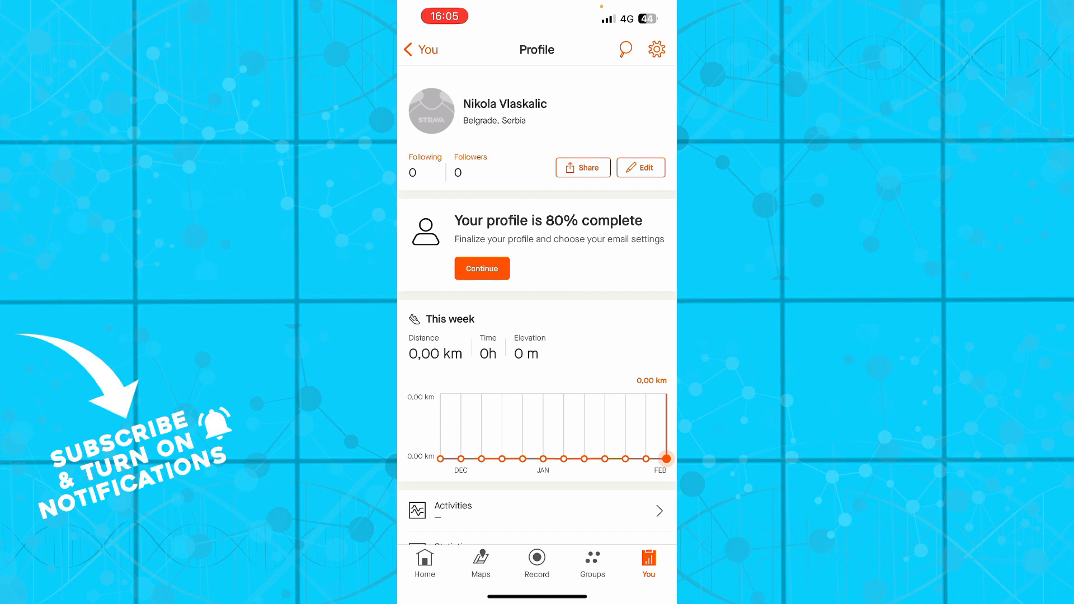
{"action": "left_click", "coordinate": [656, 48]}
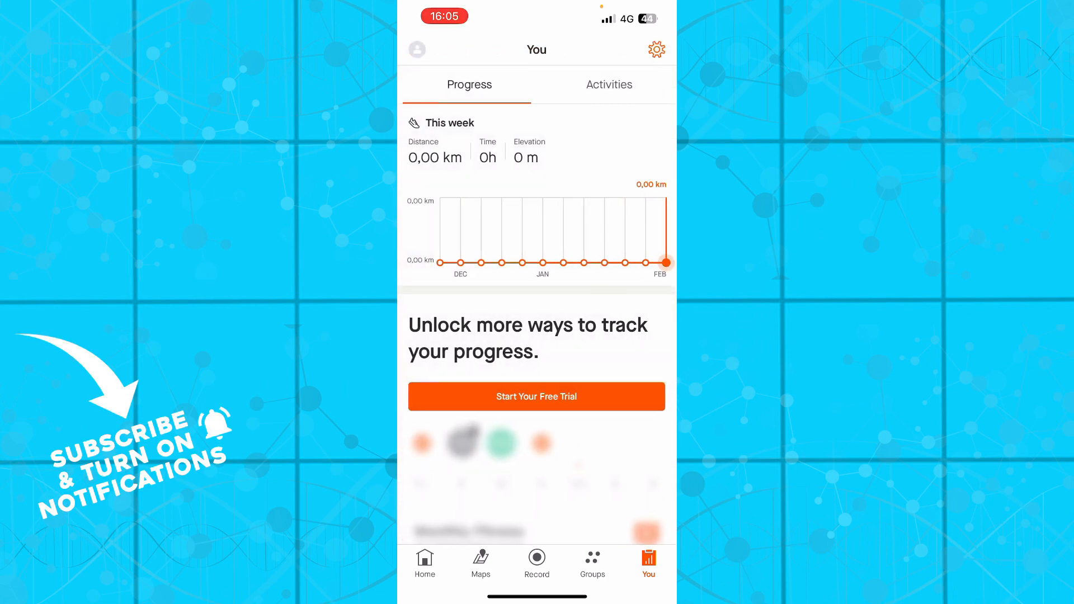
{"action": "left_click", "coordinate": [424, 562]}
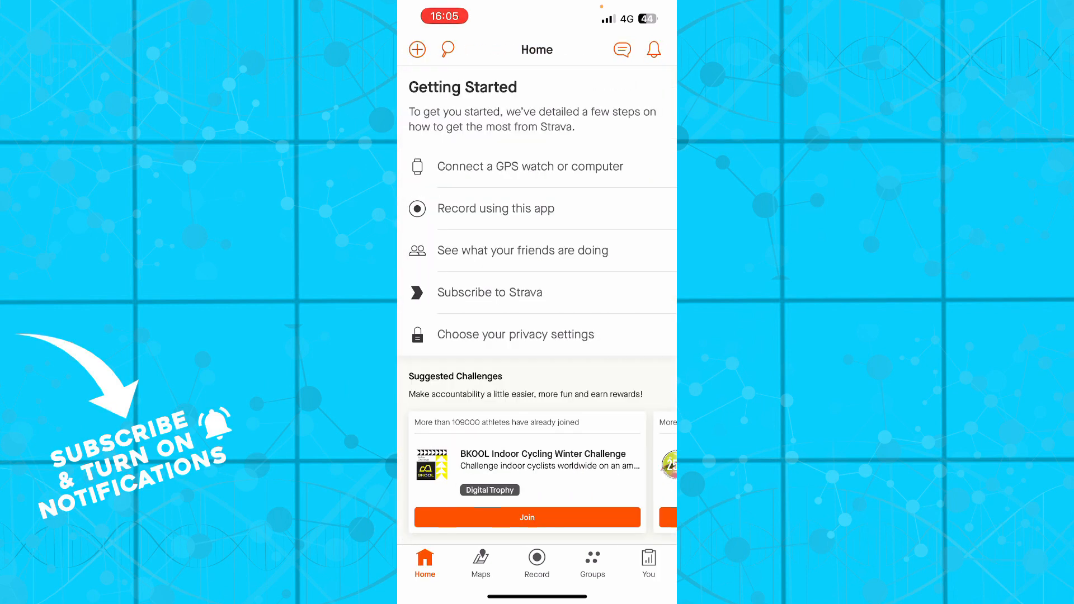